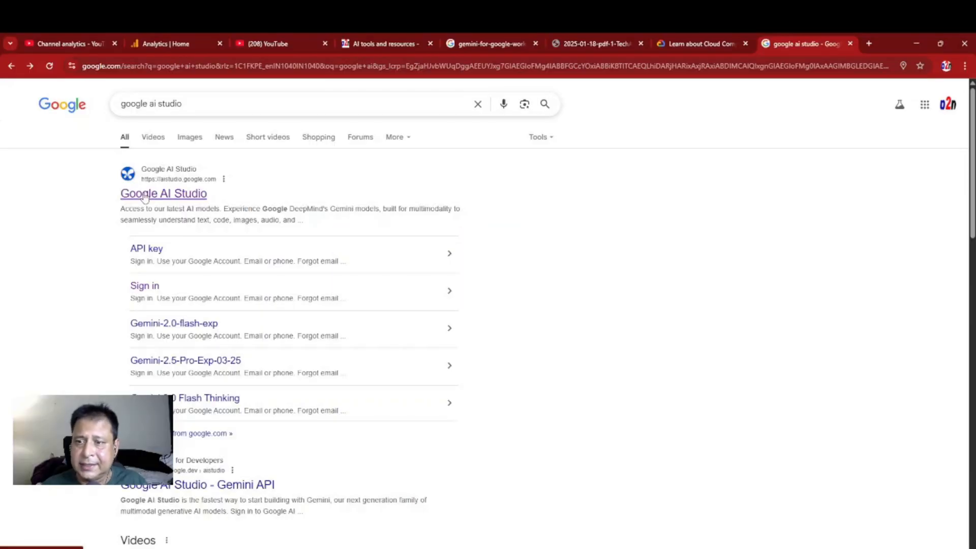
mouse_move(159, 205)
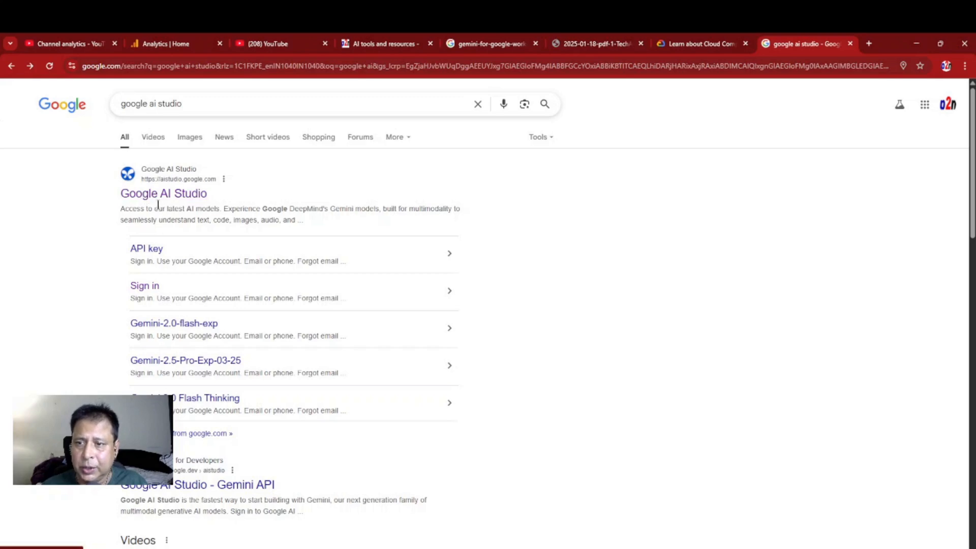
Step: Open the Google AI Studio link from the Google search results
left_click(163, 193)
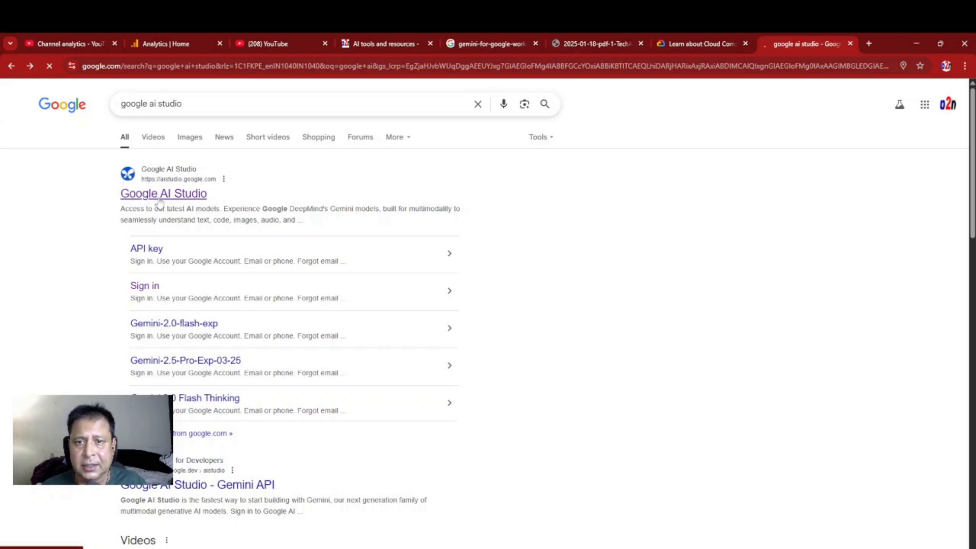
left_click(163, 193)
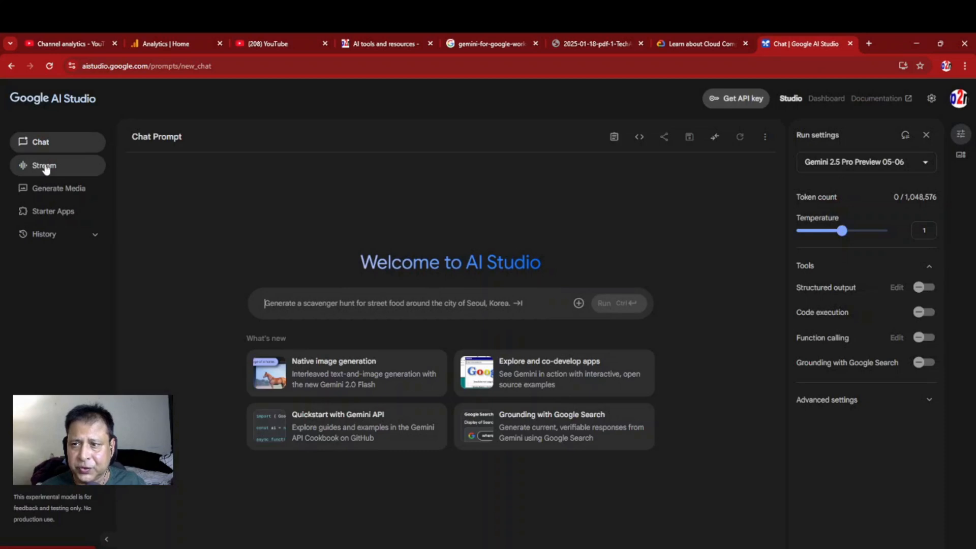
Step: Open the Stream realtime page and set the model language to Hindi (India)
left_click(44, 164)
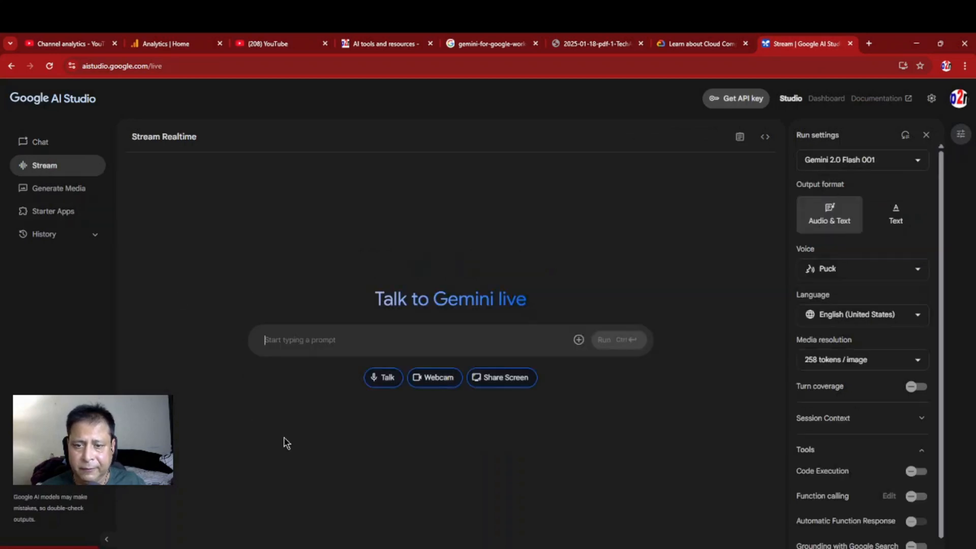
mouse_move(658, 351)
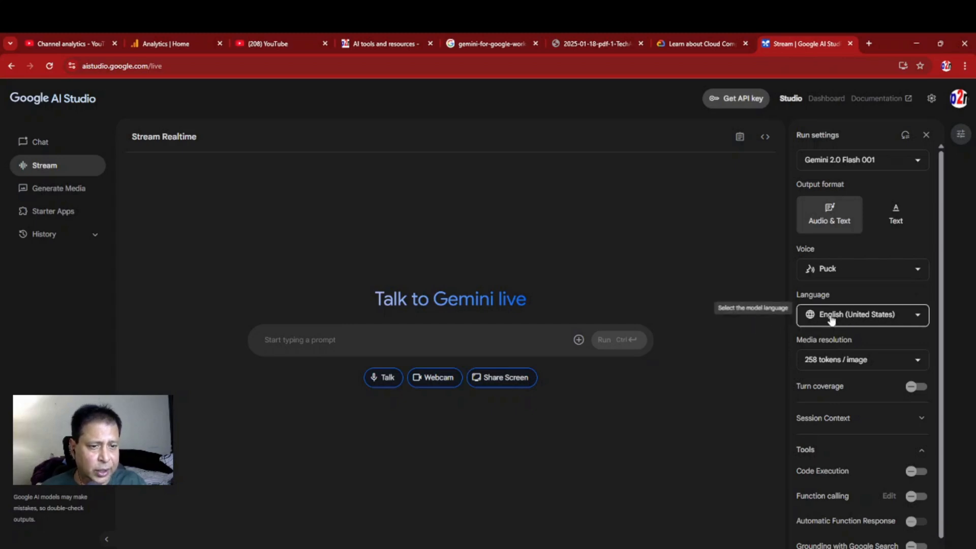
mouse_move(887, 320)
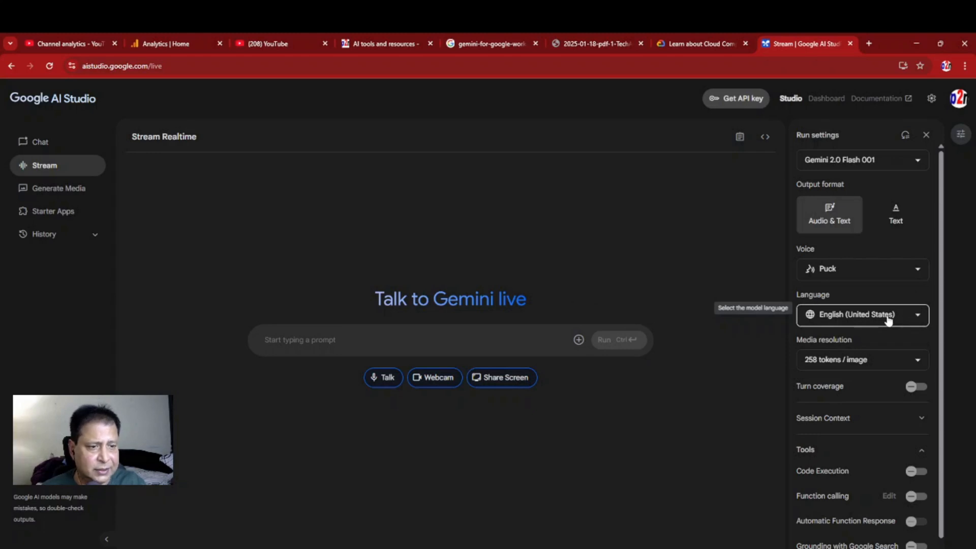
left_click(861, 314)
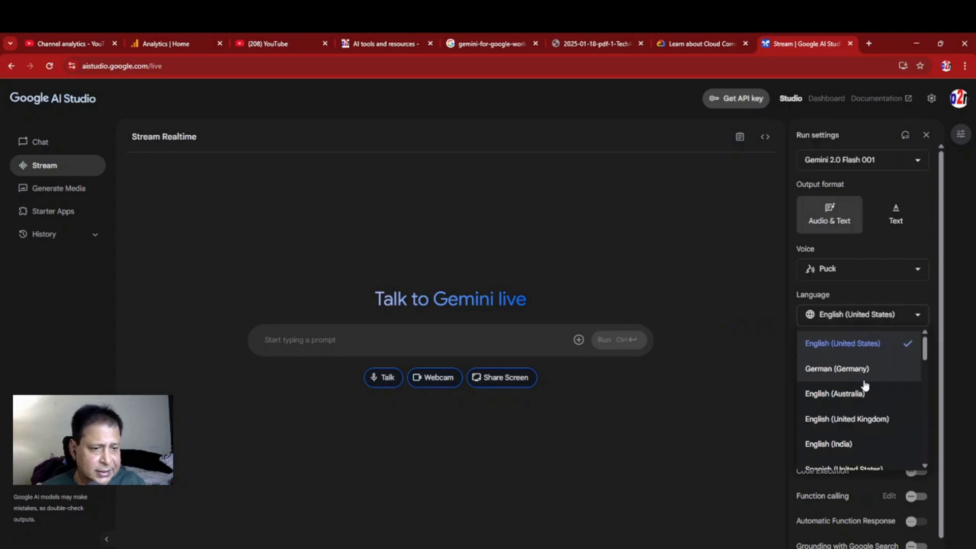
scroll("down", 3)
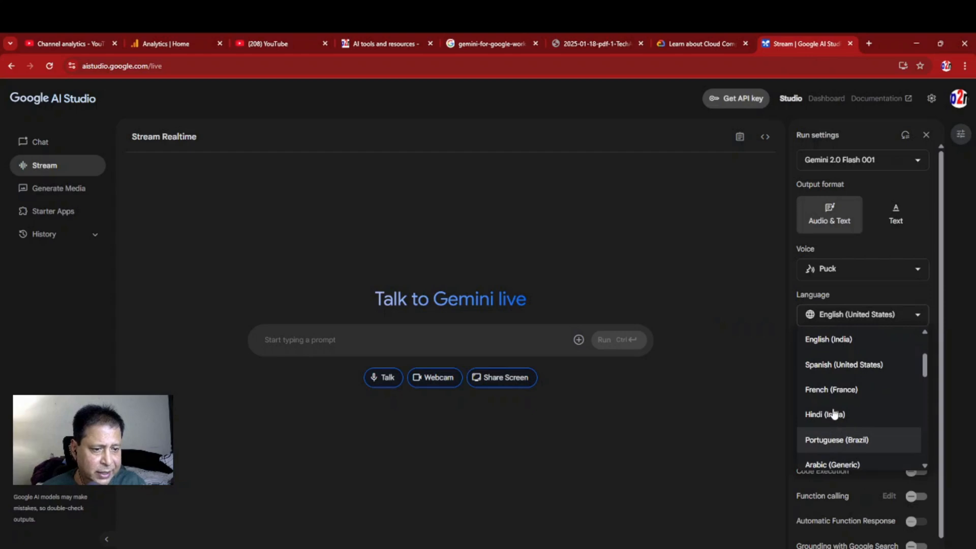
left_click(825, 414)
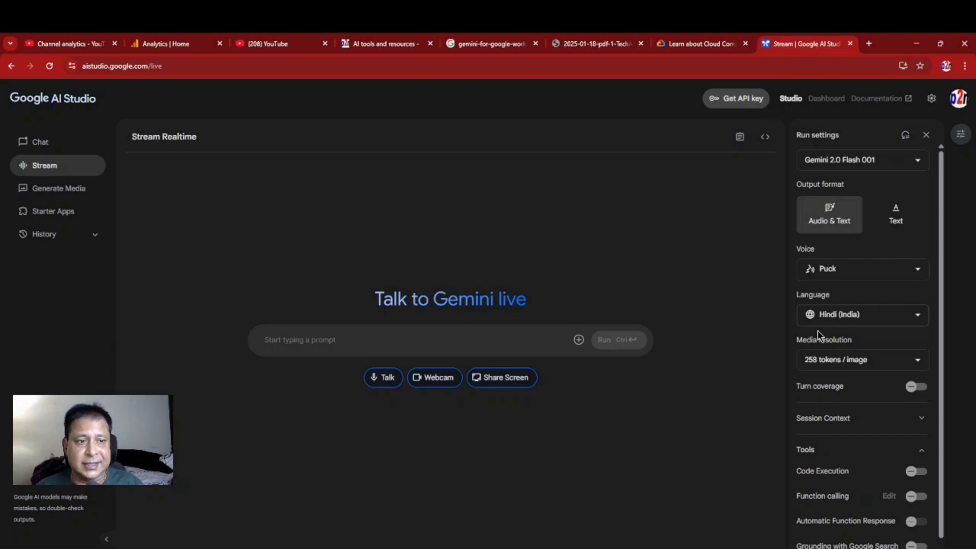
mouse_move(840, 321)
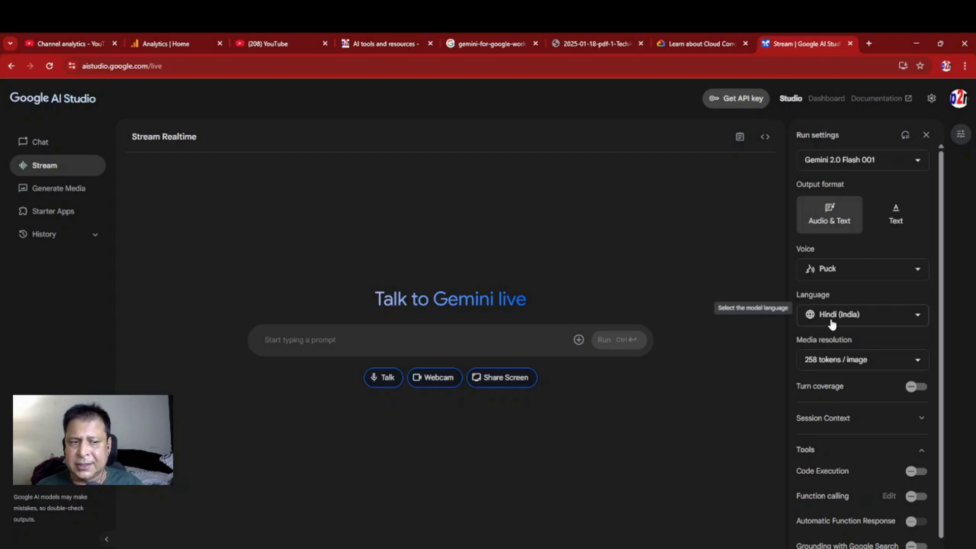
mouse_move(829, 328)
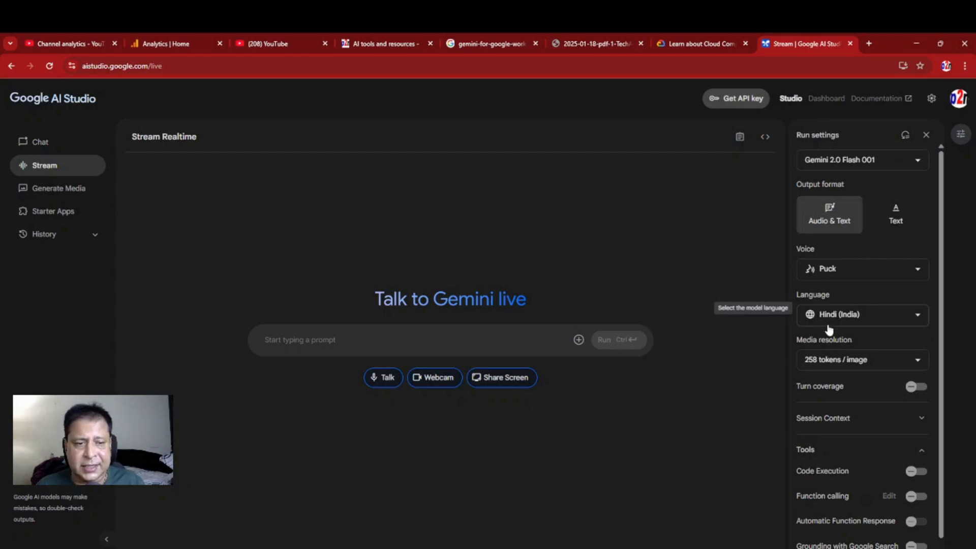
mouse_move(386, 434)
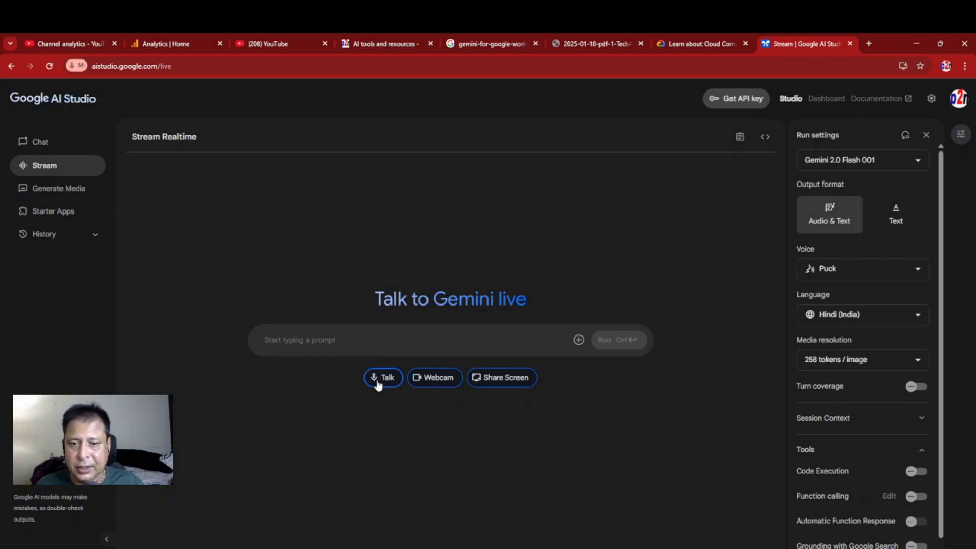
Step: Talk with Gemini in Hindi, reading the transcribed replies, then end the stream
left_click(382, 377)
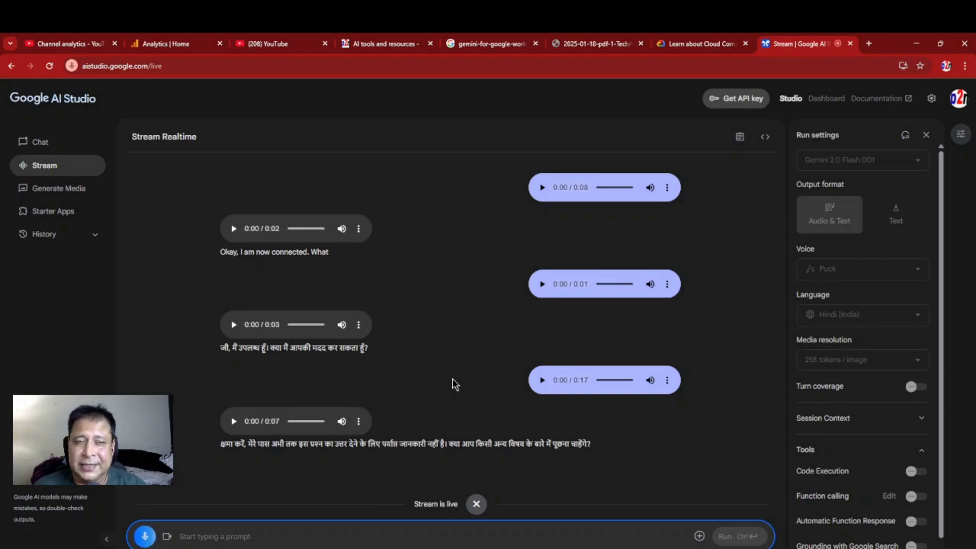
scroll("down", 3)
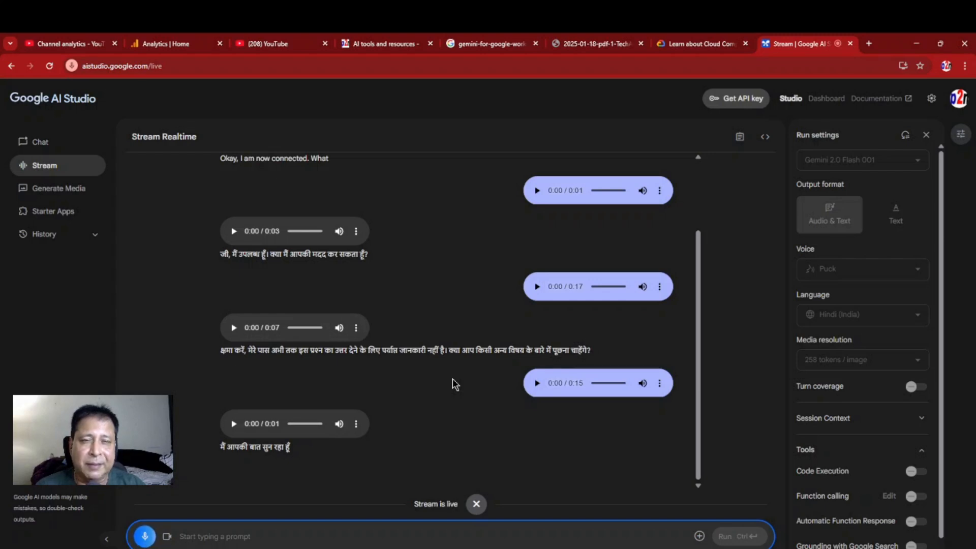
scroll("up", 3)
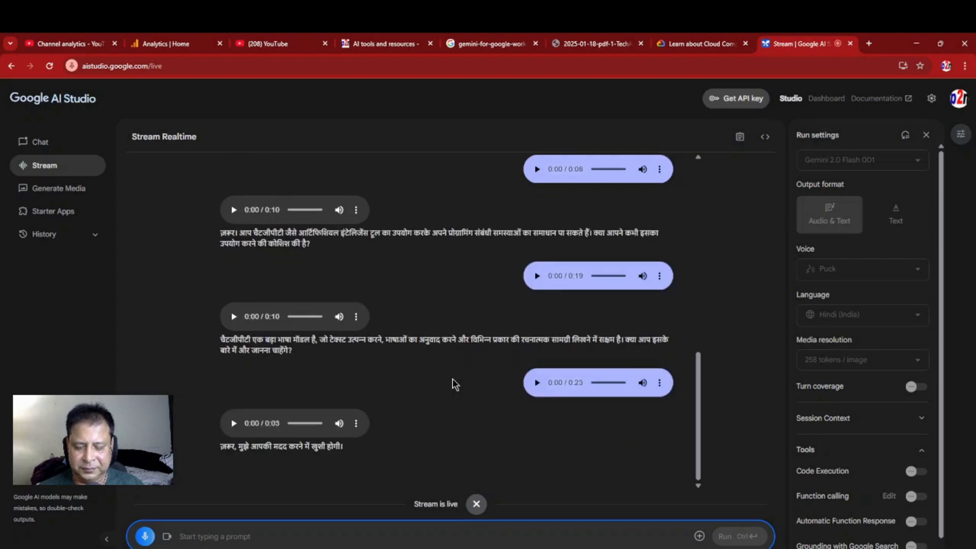
left_click(476, 505)
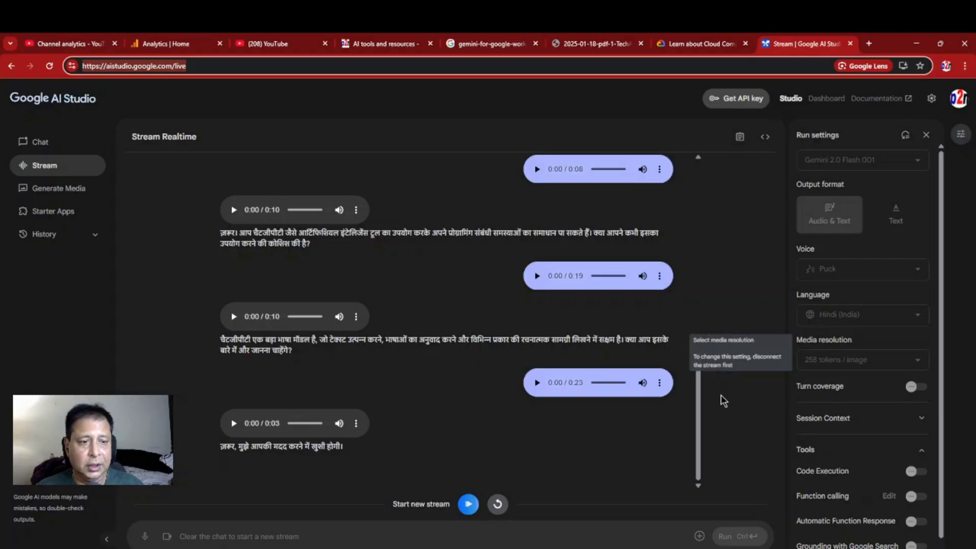
mouse_move(823, 322)
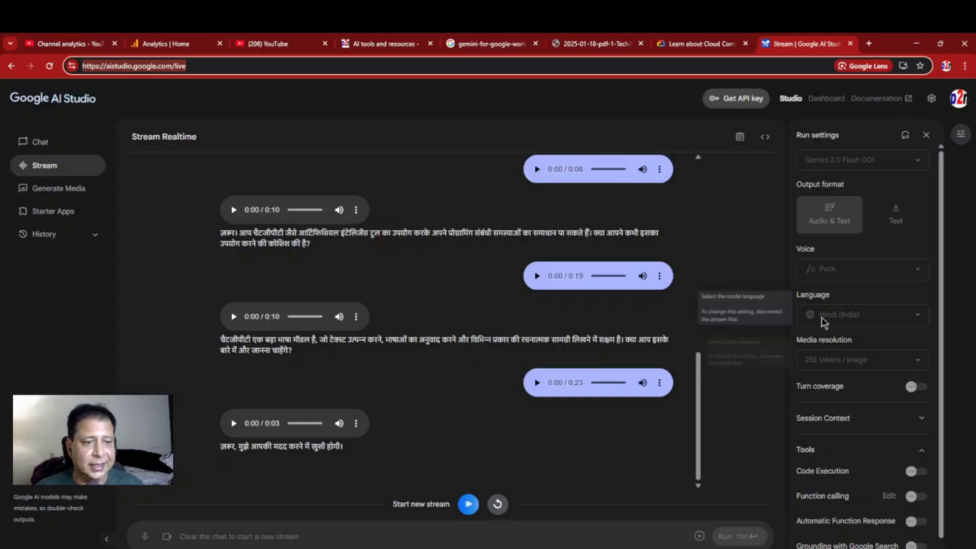
mouse_move(893, 323)
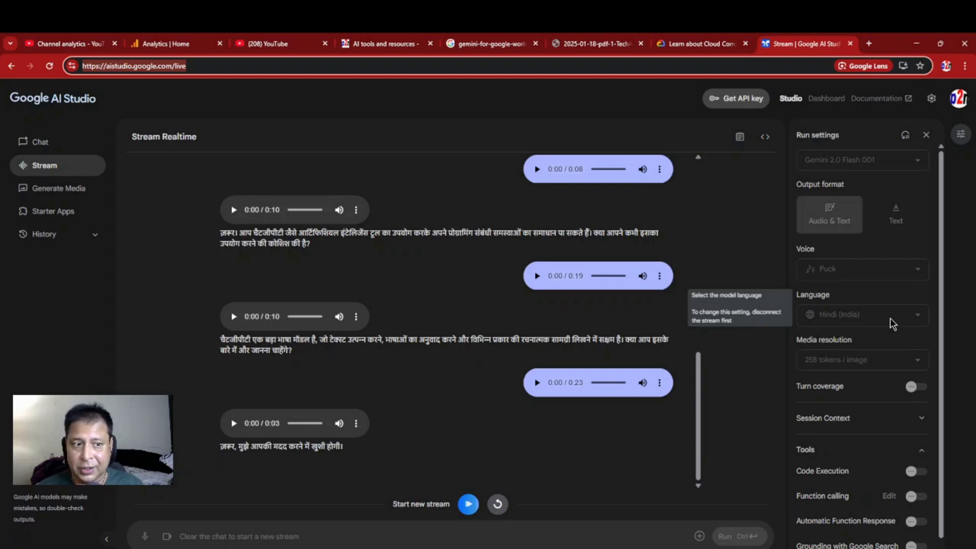
mouse_move(497, 504)
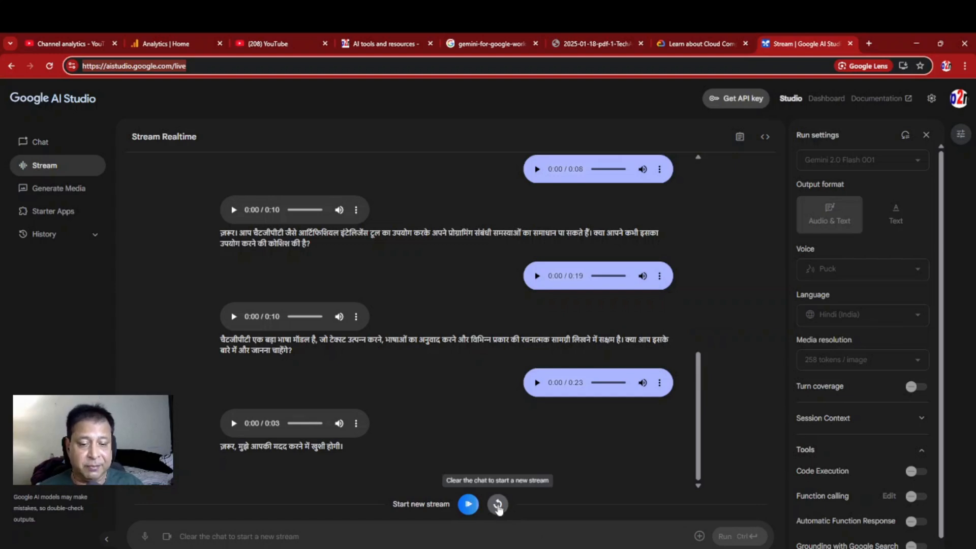
Step: Reset the Hindi chat and switch the model language to English (India)
left_click(497, 504)
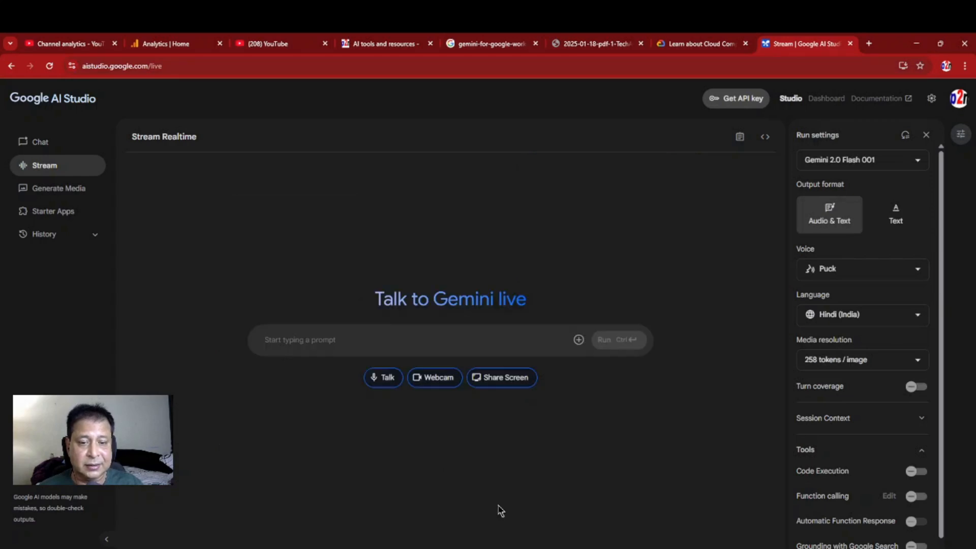
mouse_move(862, 314)
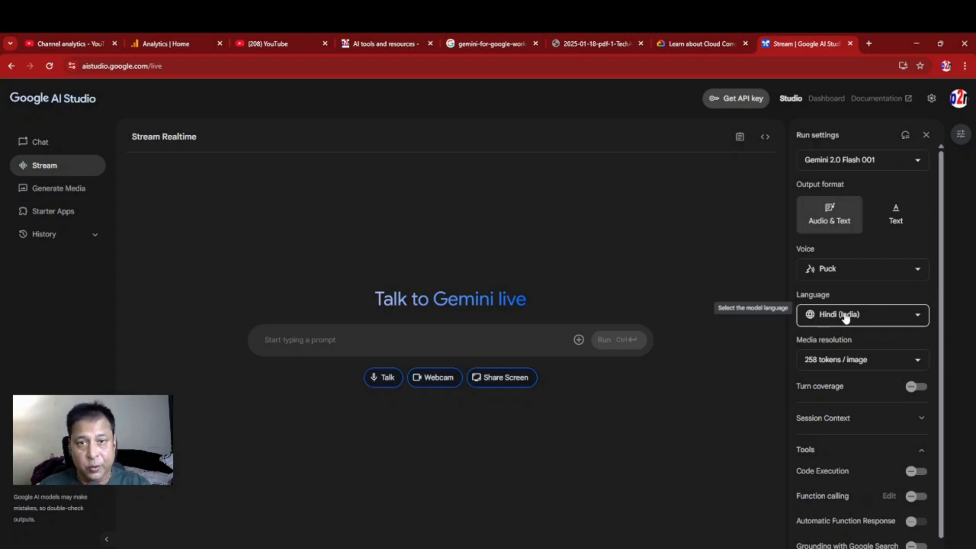
left_click(862, 314)
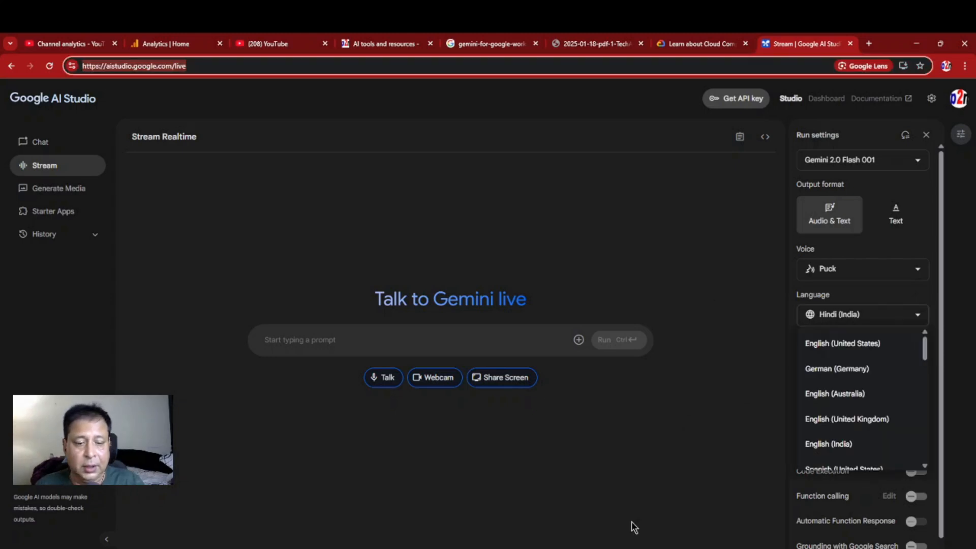
left_click(863, 314)
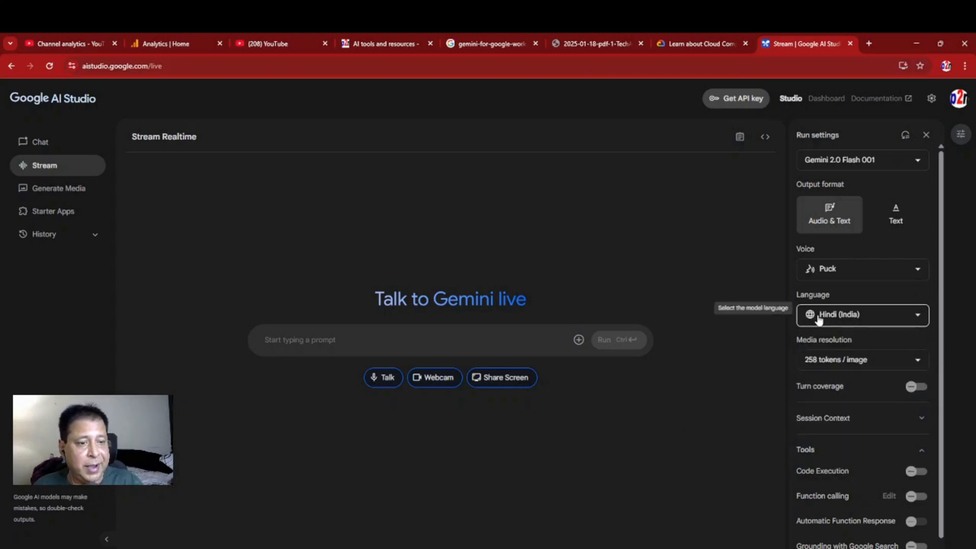
left_click(862, 314)
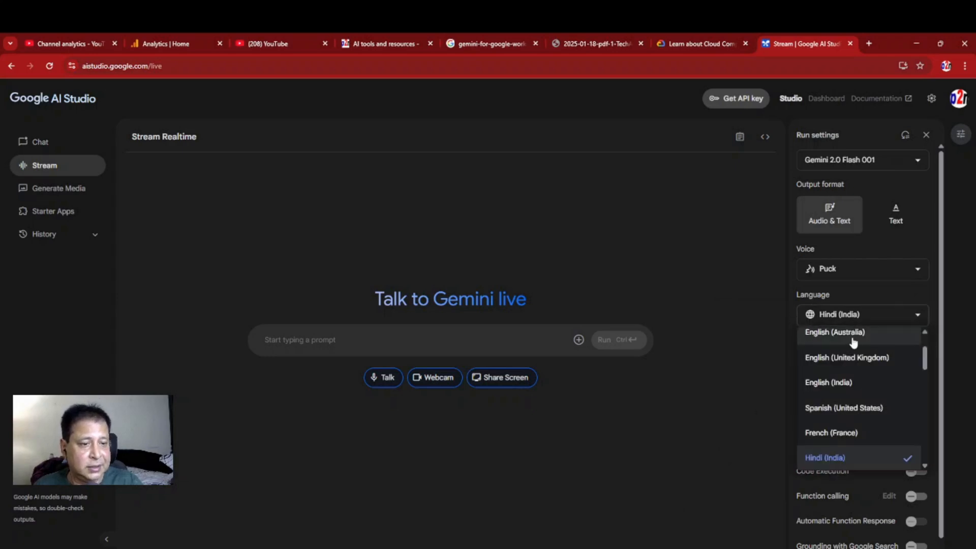
mouse_move(853, 346)
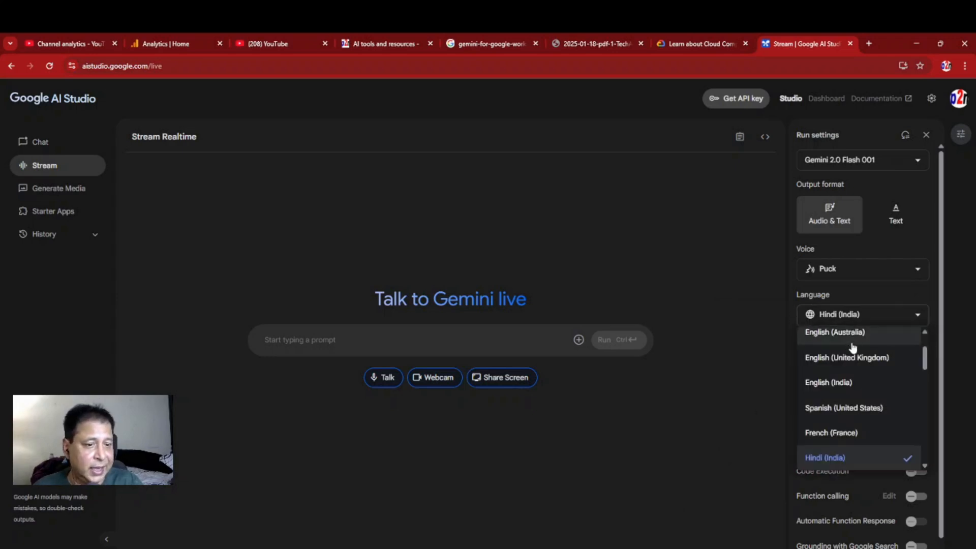
mouse_move(845, 382)
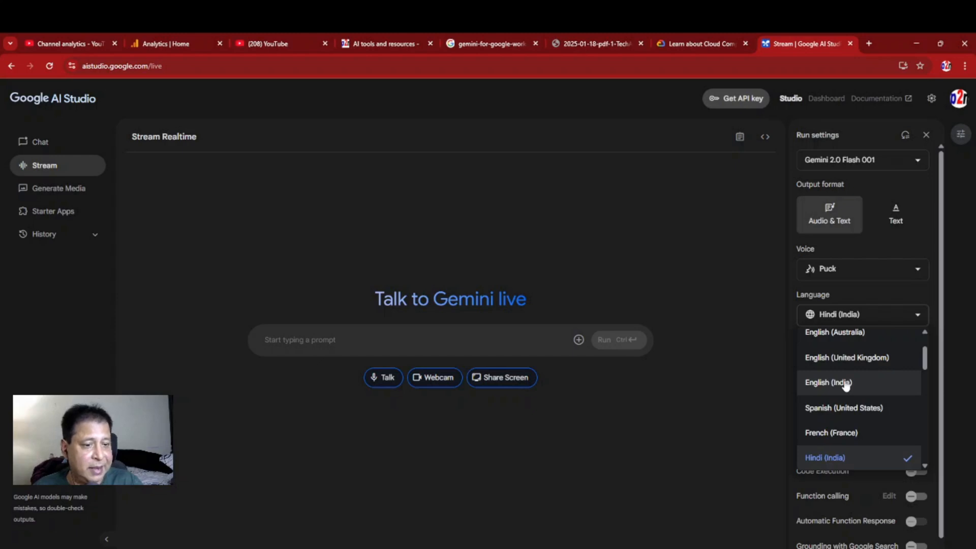
left_click(828, 382)
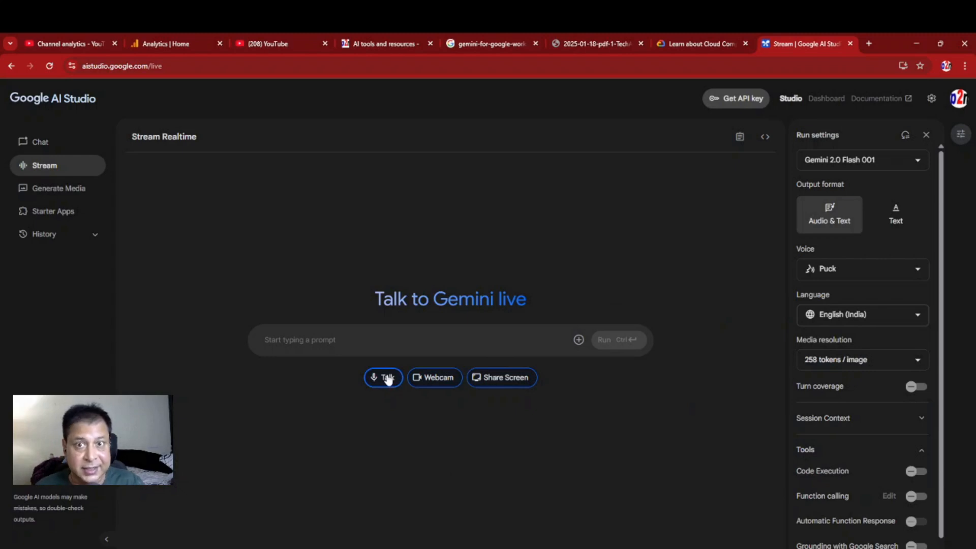
Step: Start an English voice stream, reading transcribed replies about scientist-atom jokes and deep learning
left_click(382, 377)
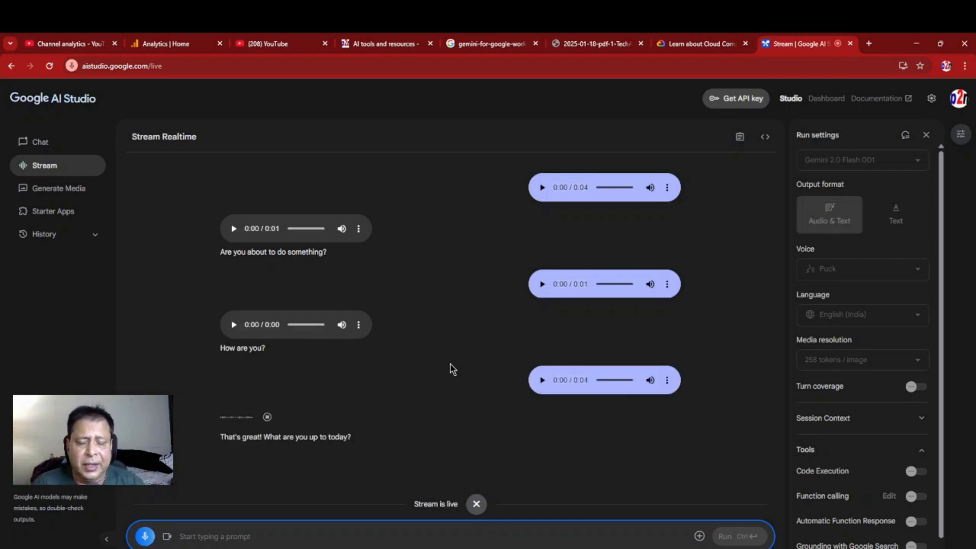
scroll("down", 3)
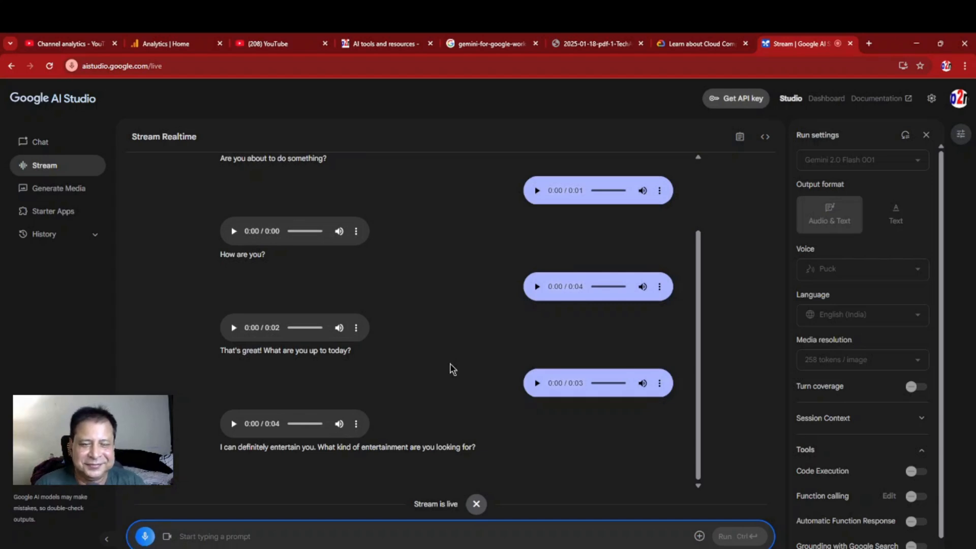
scroll("down", 3)
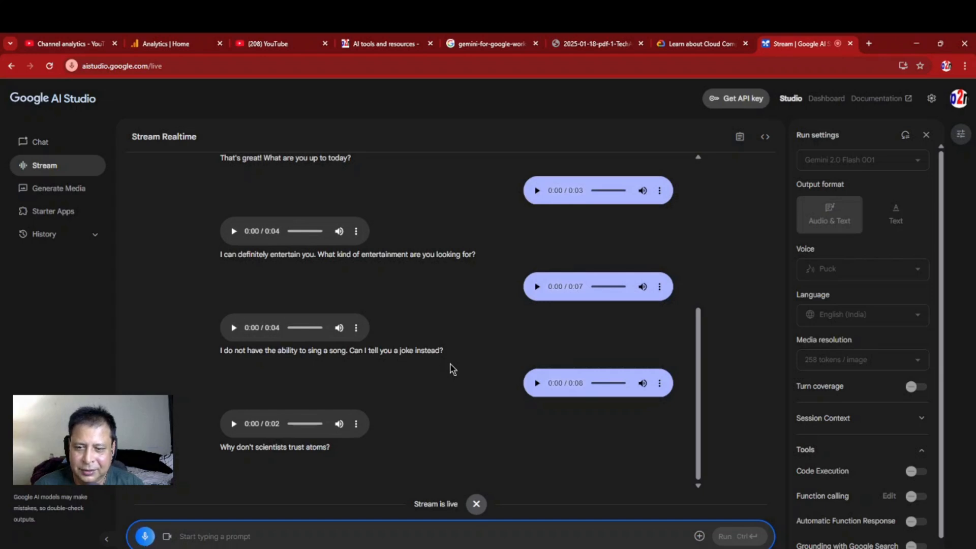
scroll("down", 3)
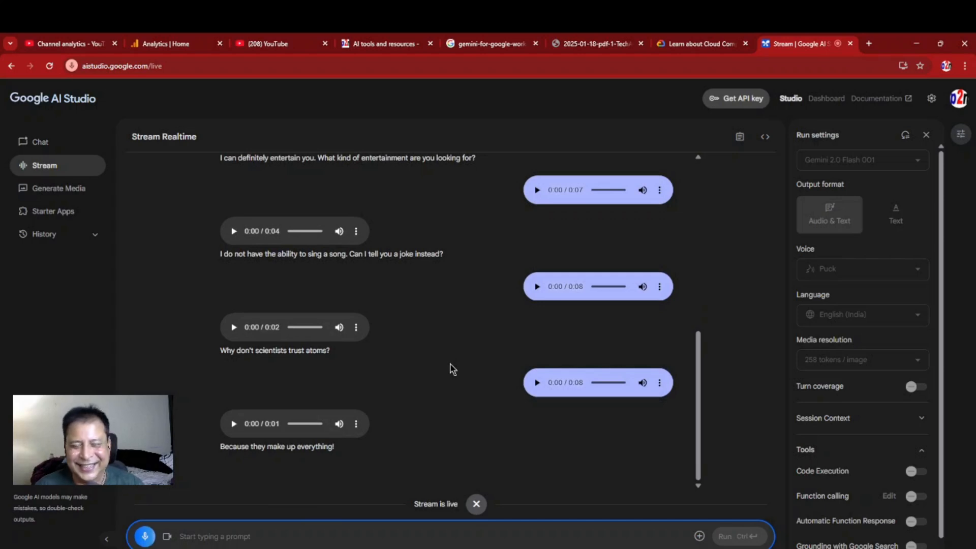
mouse_move(504, 446)
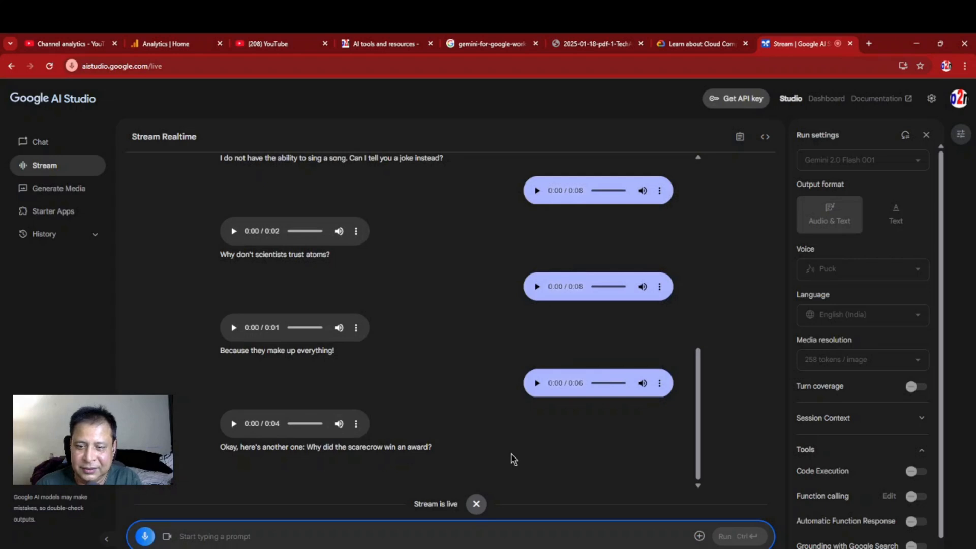
scroll("down", 3)
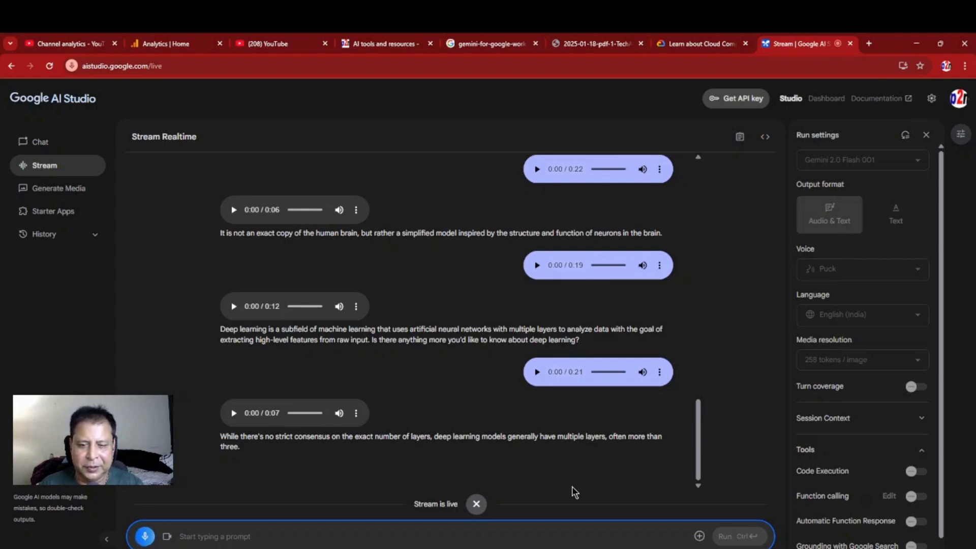
mouse_move(476, 505)
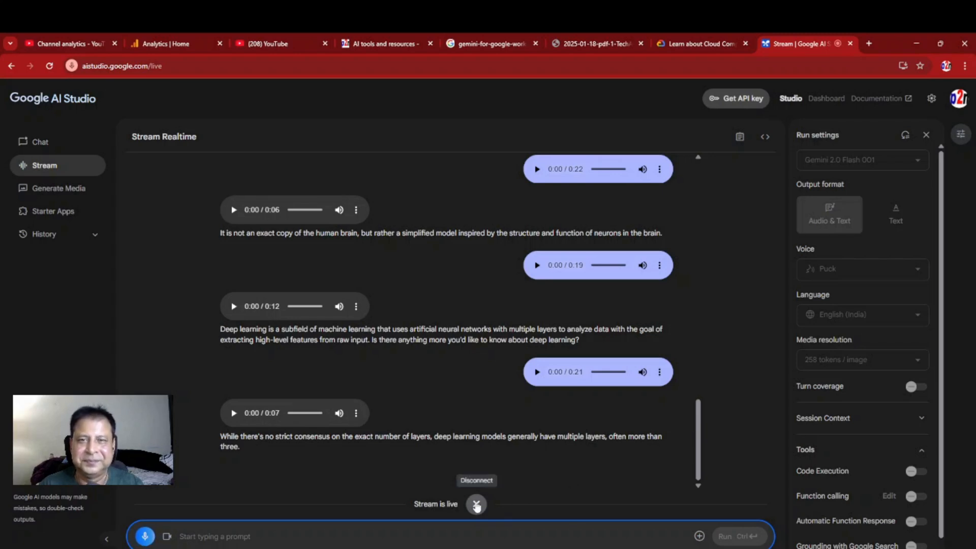